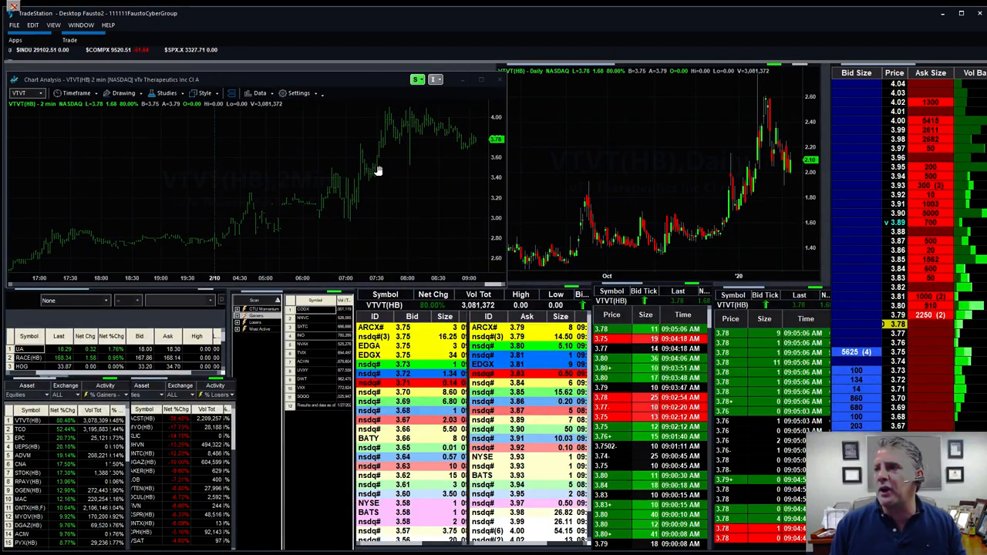
# Load PINS into the linked workspace so charts, market depth and time and sales follow
pyautogui.write('PINS')
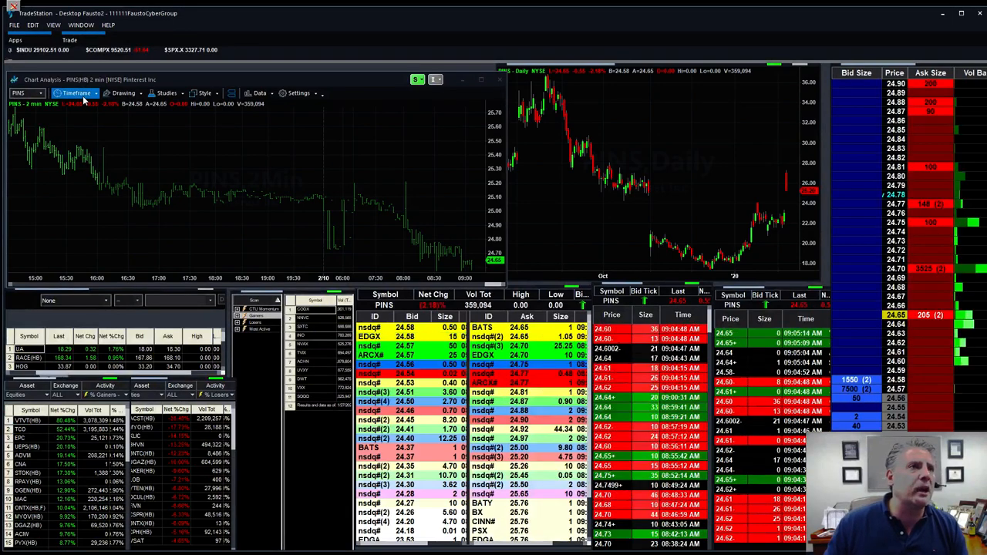
pyautogui.click(77, 92)
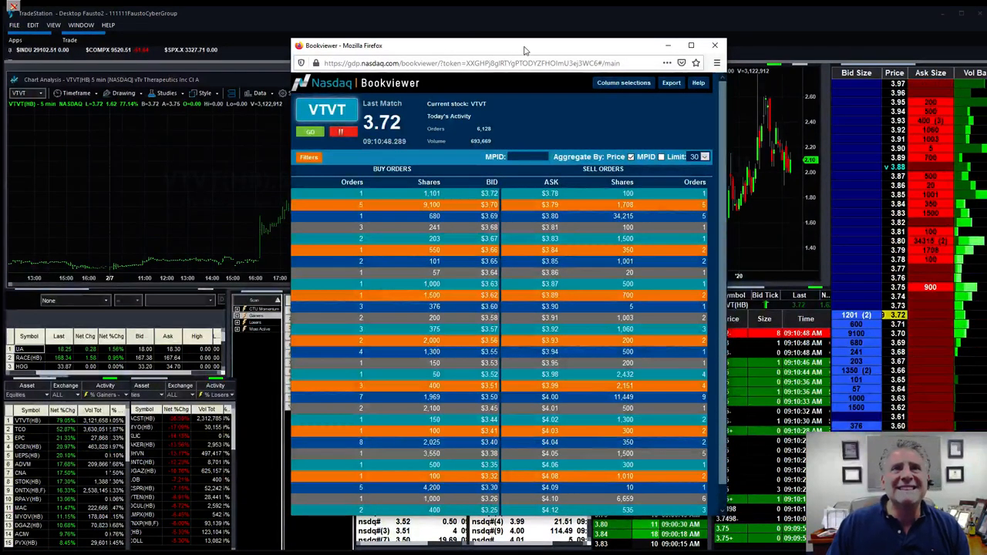
pyautogui.click(712, 44)
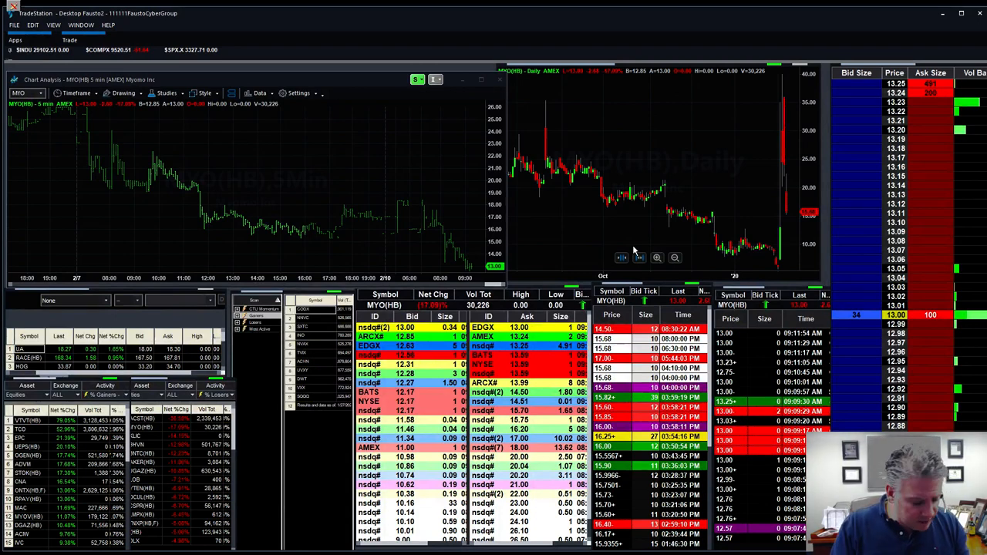
# Enter symbol text ('b', 'bhv') to bring up the CSQ daily chart beside the intraday chart
pyautogui.write('b')
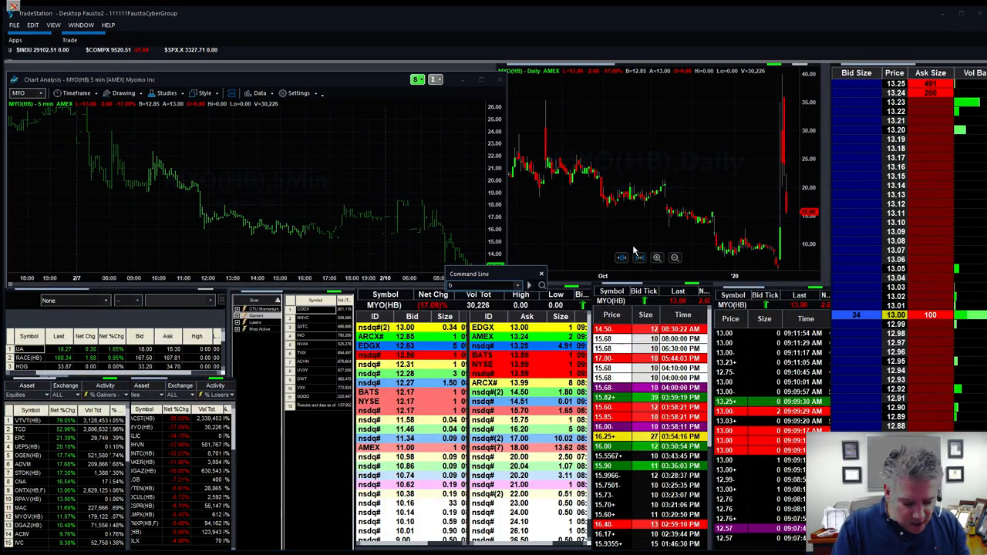
pyautogui.write('bhv')
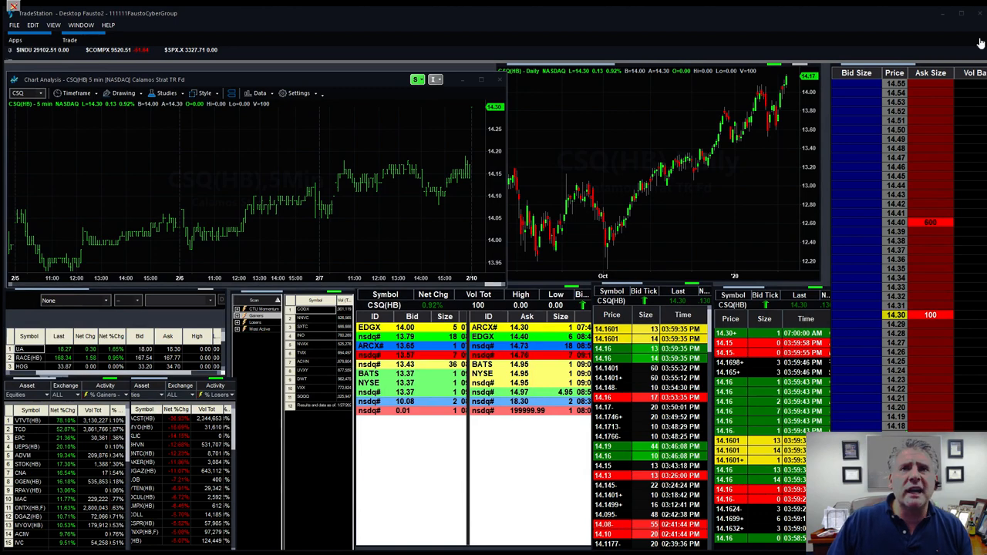
# Step the second CSQ chart to Weekly bars, then to Monthly bars via the Timeframe list
pyautogui.click(568, 85)
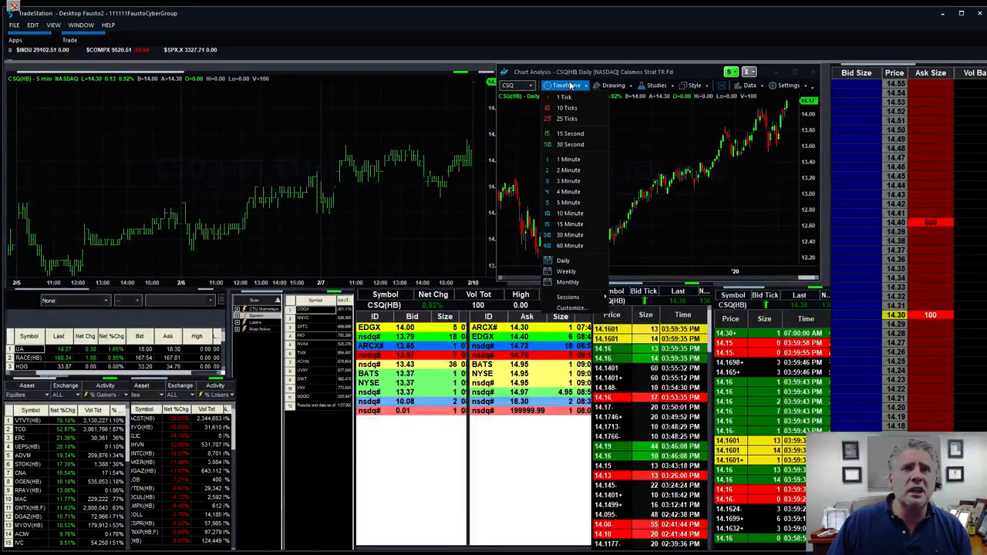
pyautogui.click(566, 272)
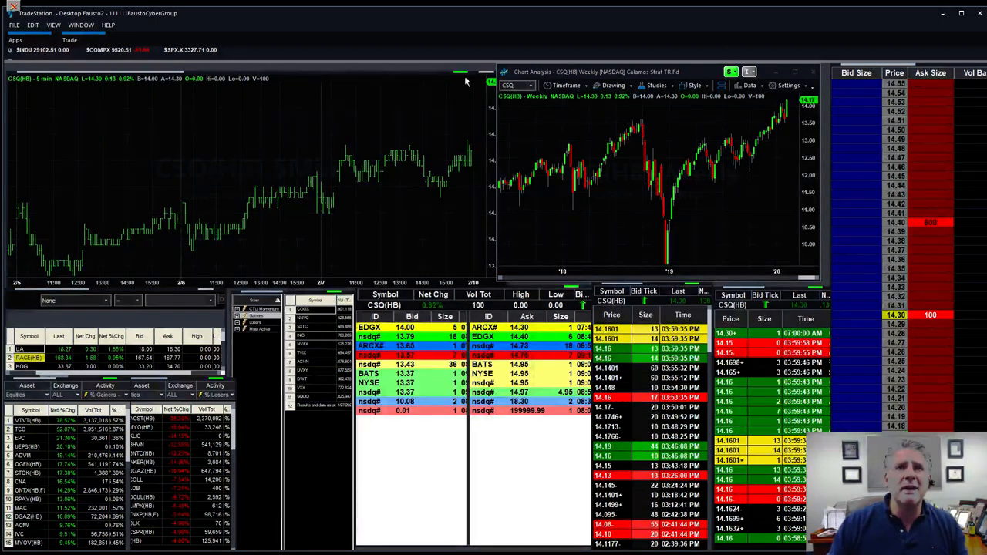
pyautogui.click(564, 85)
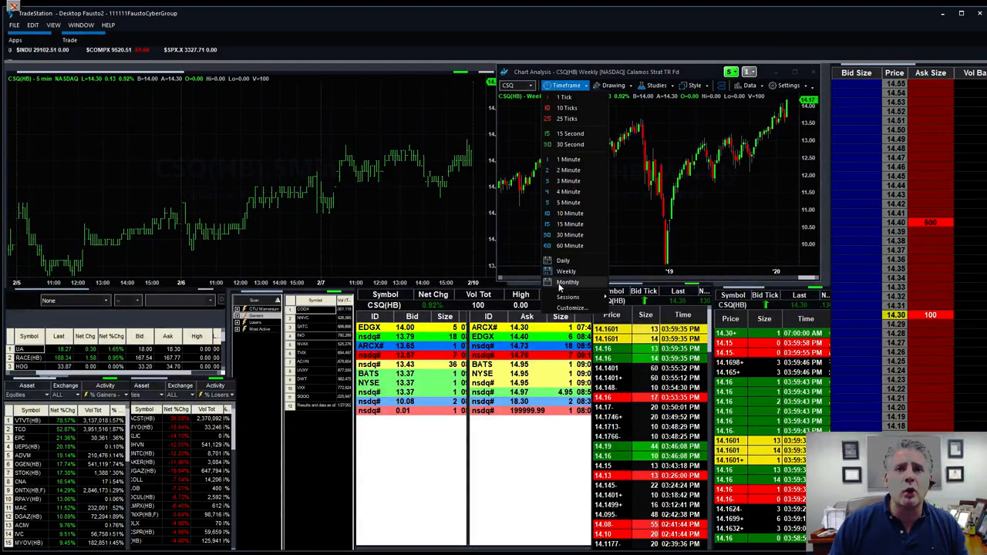
pyautogui.click(568, 281)
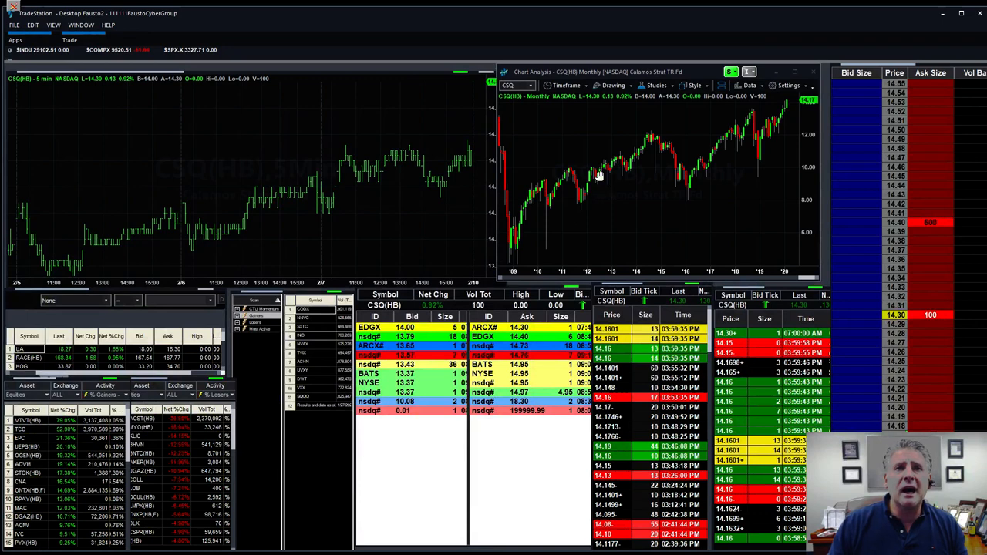